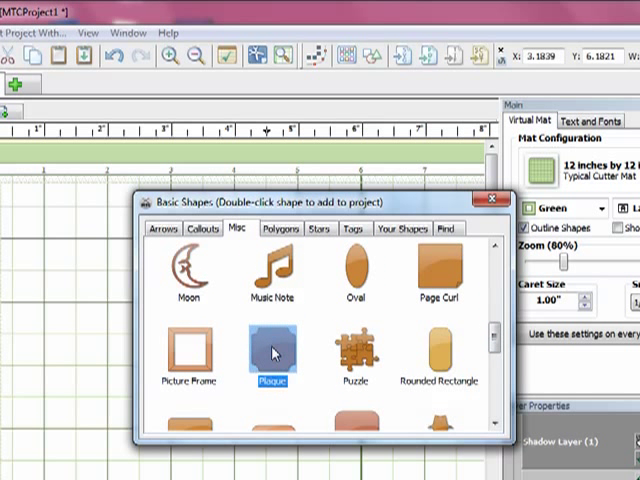
# - Add the Plaque shape from the Misc basic shapes to the project mat
pyautogui.doubleClick(272, 352)
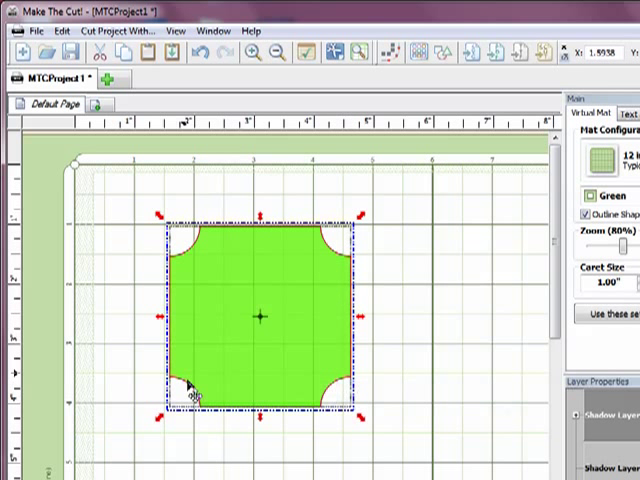